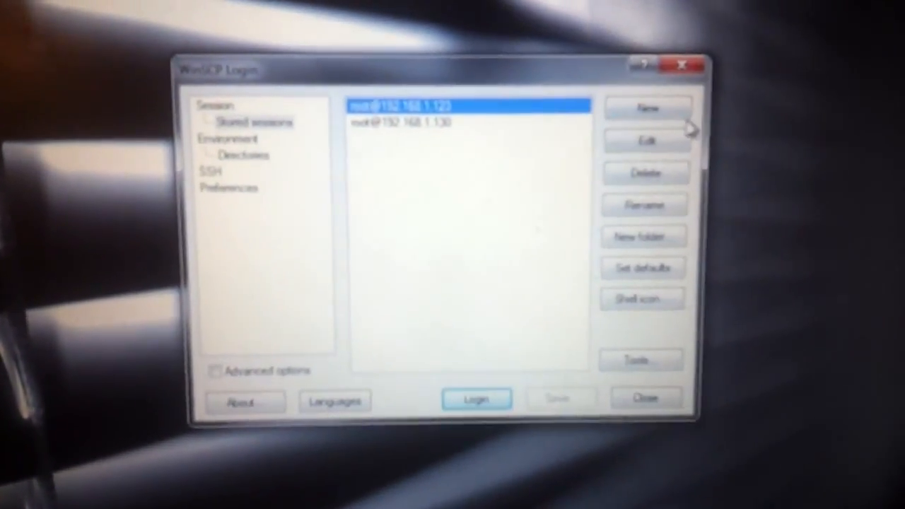
Log in to the Apple TV at 192.168.1.103 with user name root.
click(647, 108)
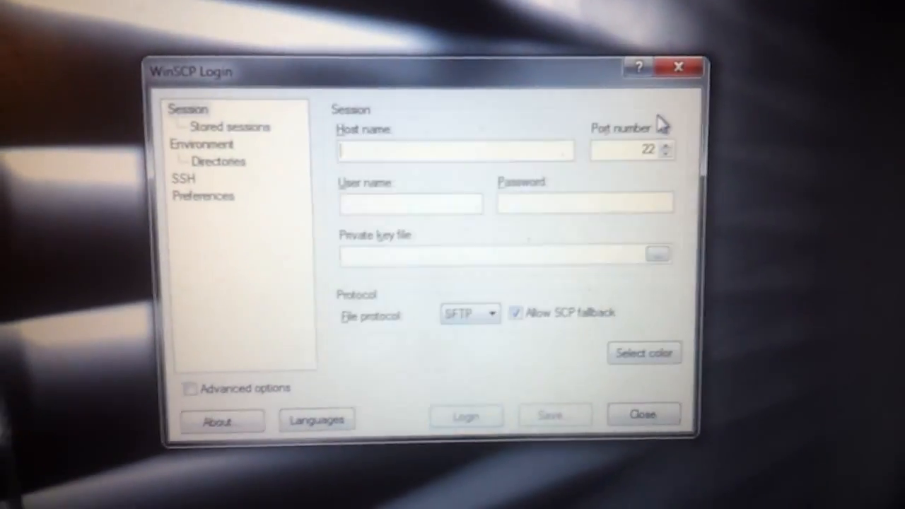
text(192.168)
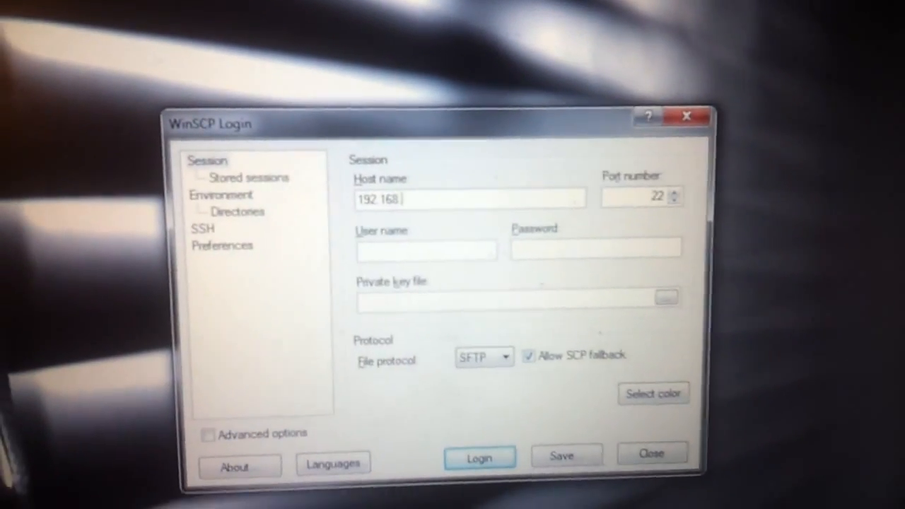
text(.1.103)
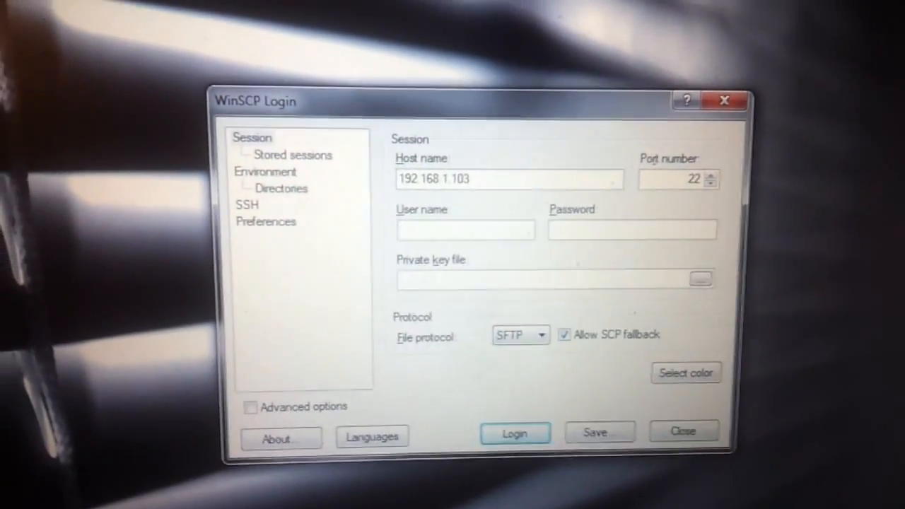
text(root)
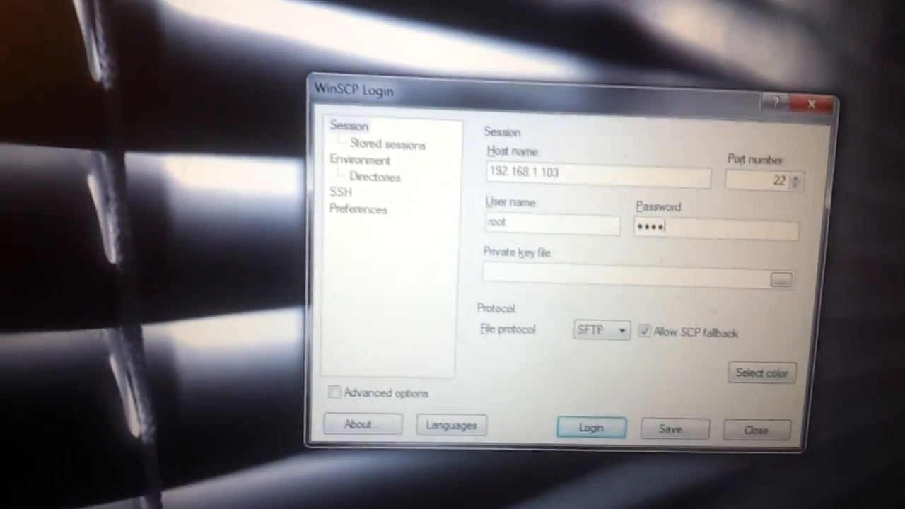
click(590, 427)
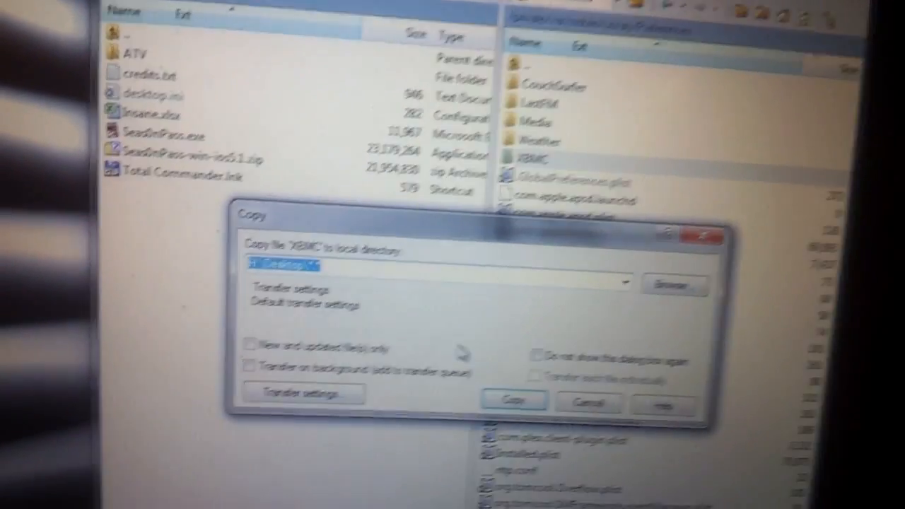
Copy the remote XBMC folder to the local Desktop.
click(514, 399)
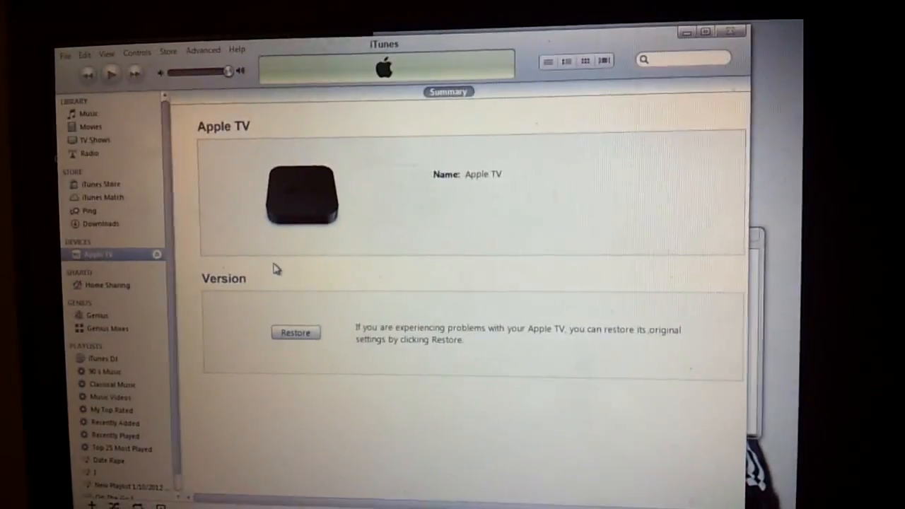
Restore the Apple TV's software from its Summary page.
click(295, 333)
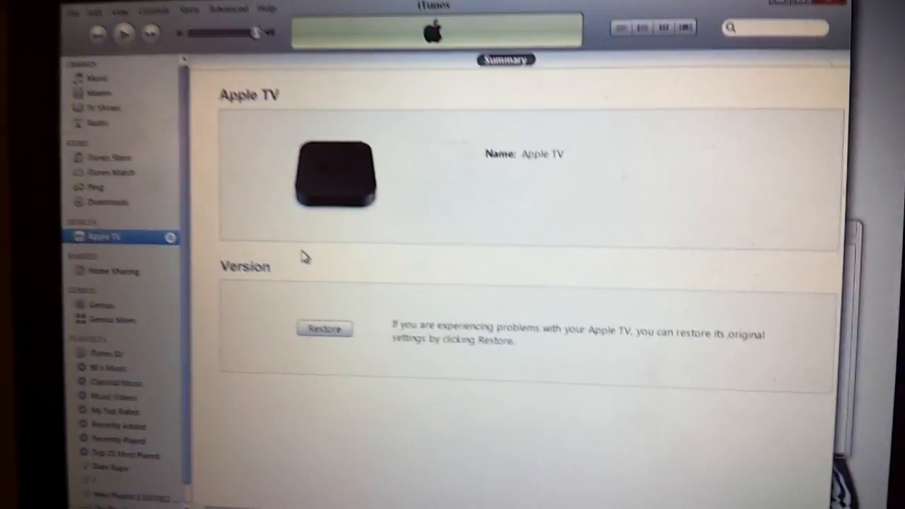
click(324, 329)
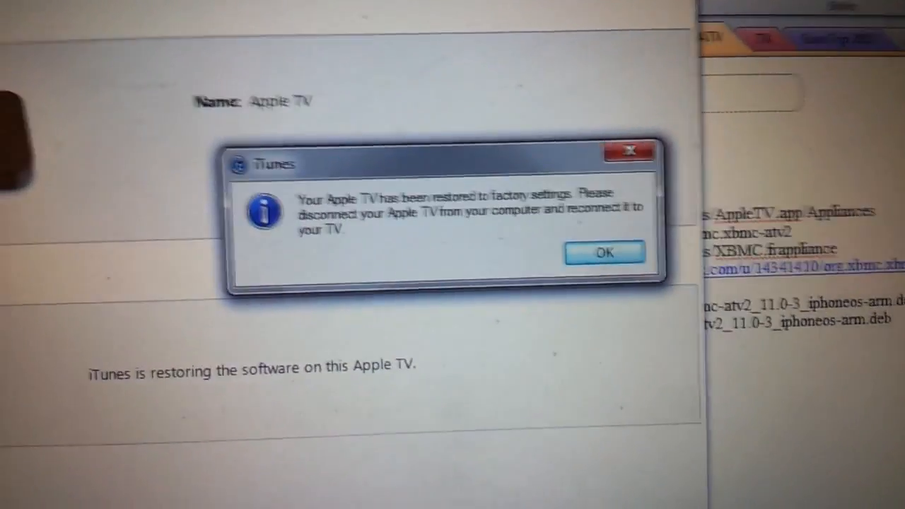
Dismiss the factory-restore notice and start a tethered boot in Seas0nPass.
click(605, 252)
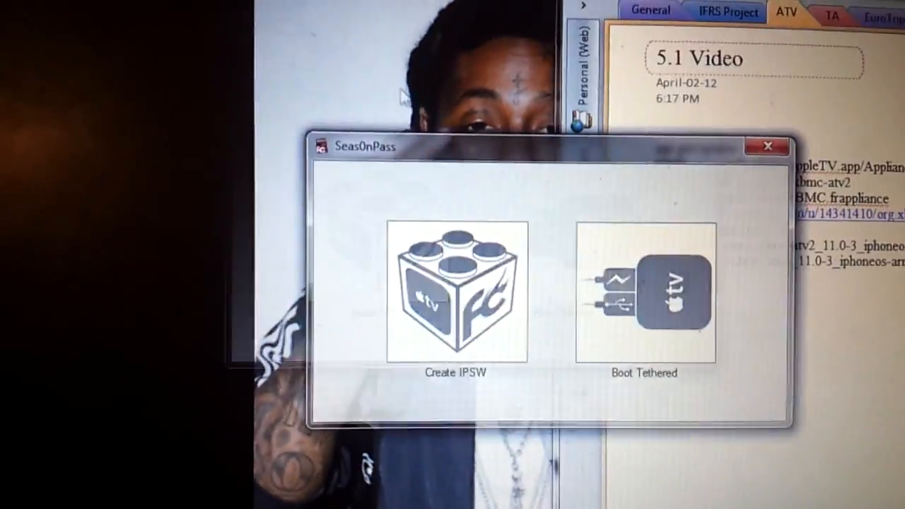
click(643, 293)
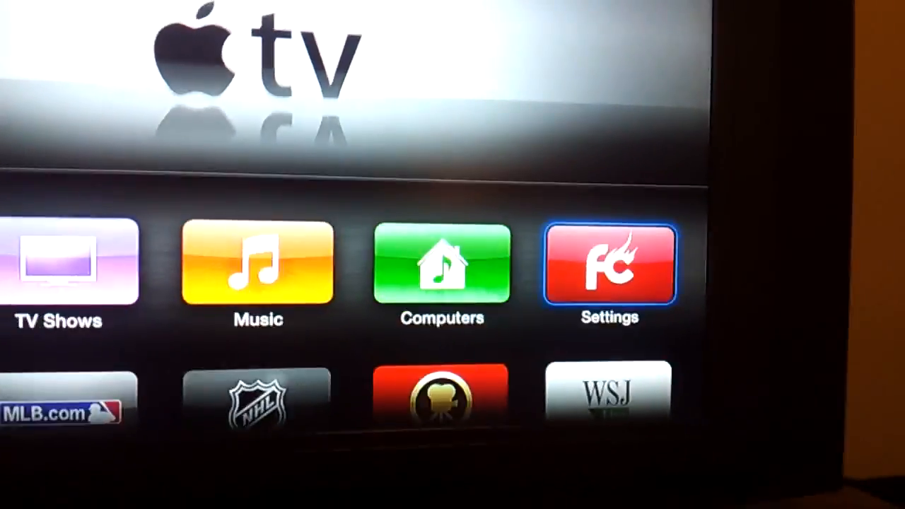
Scroll the Apple TV home menu to view the tiles below the Settings tile.
click(610, 265)
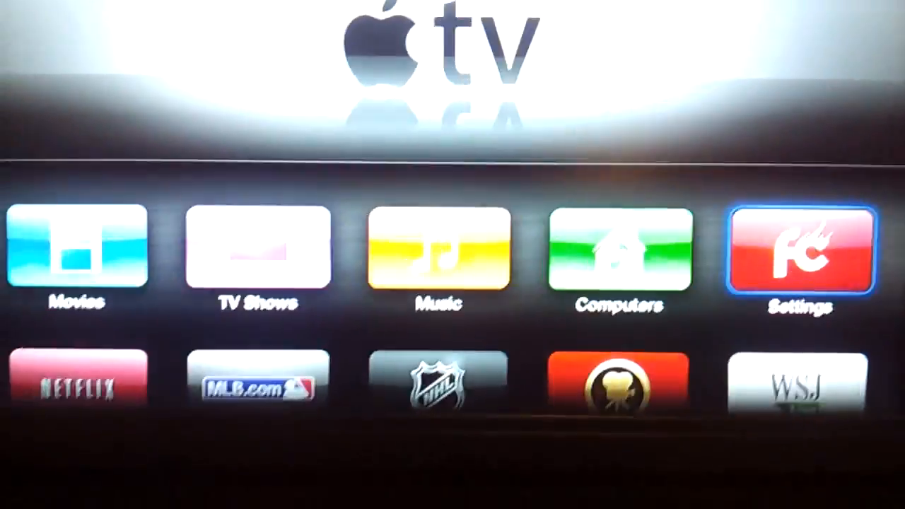
scroll(down, 3)
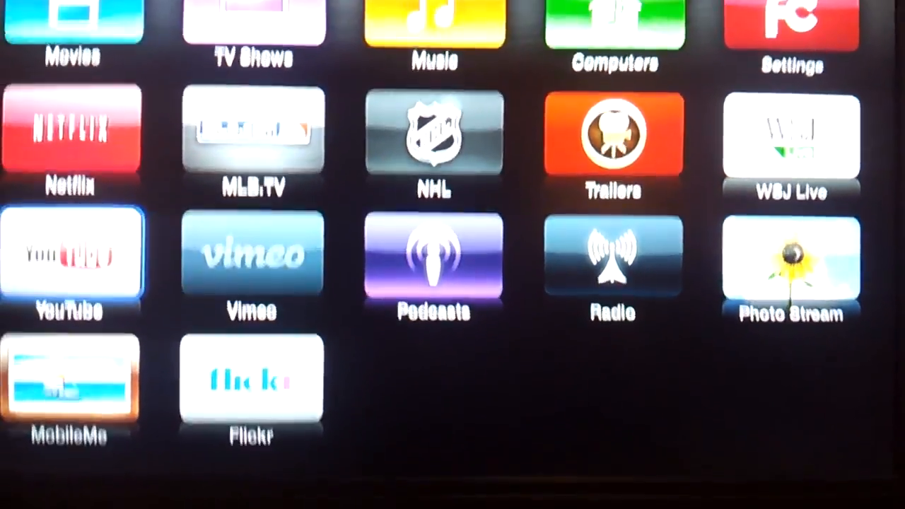